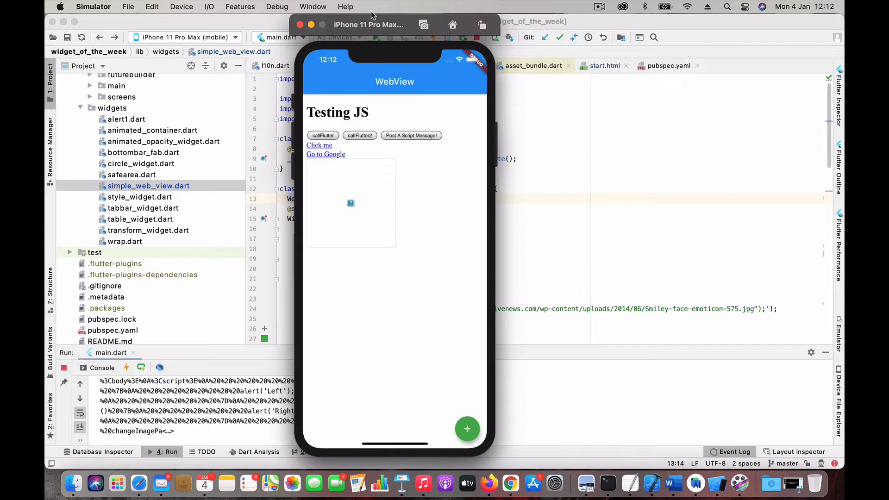
mouse_move(382, 102)
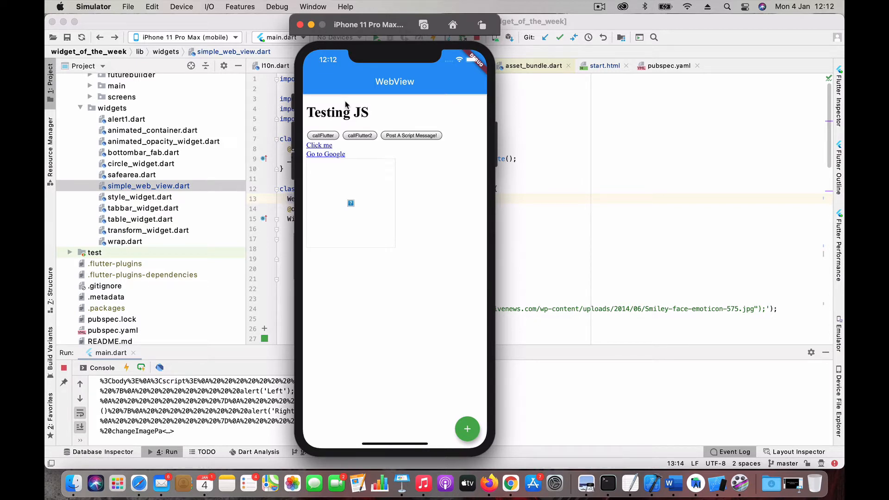
mouse_move(352, 148)
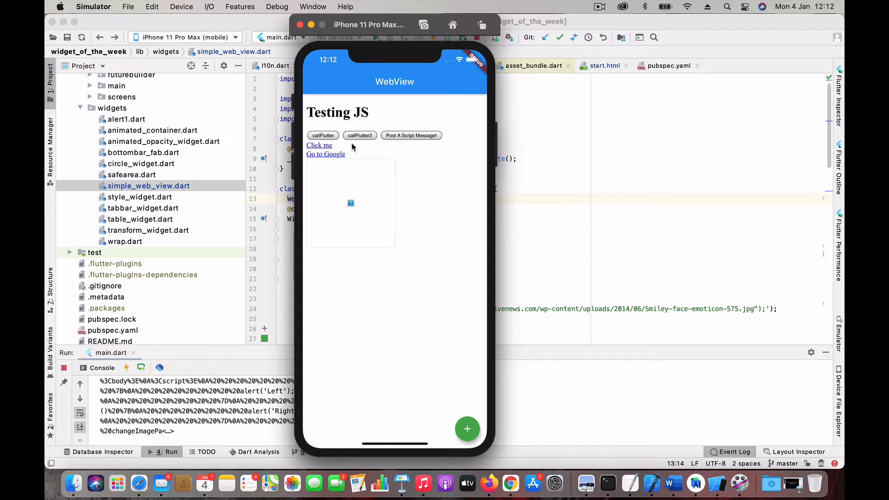
mouse_move(349, 153)
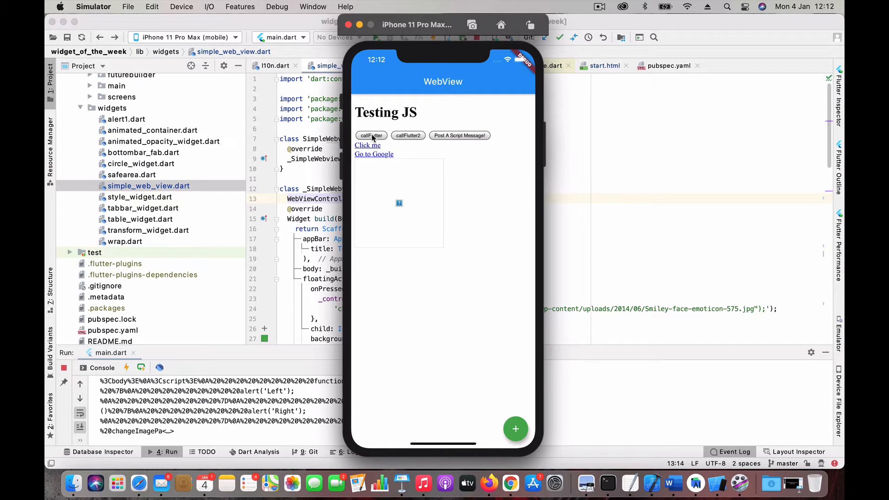
Tap the page's callFlutter and Post A Script Message buttons to send both messages to Flutter
left_click(371, 135)
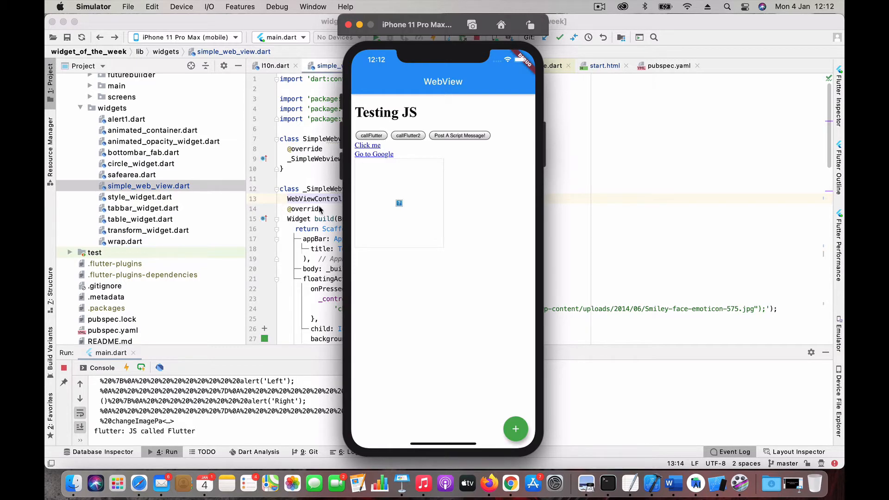
scroll("down", 3)
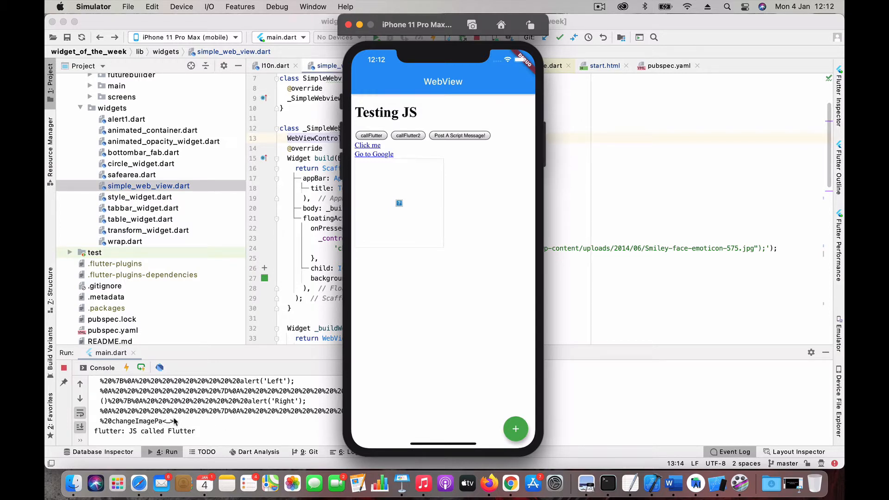
mouse_move(402, 180)
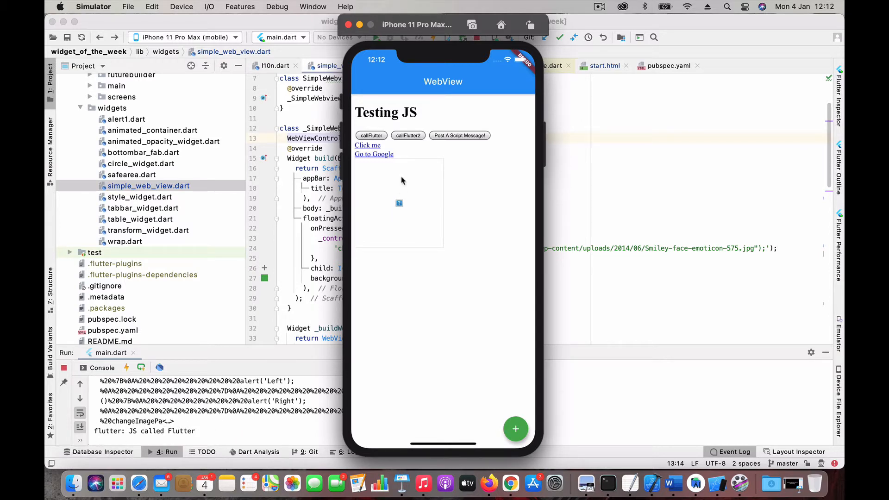
left_click(458, 135)
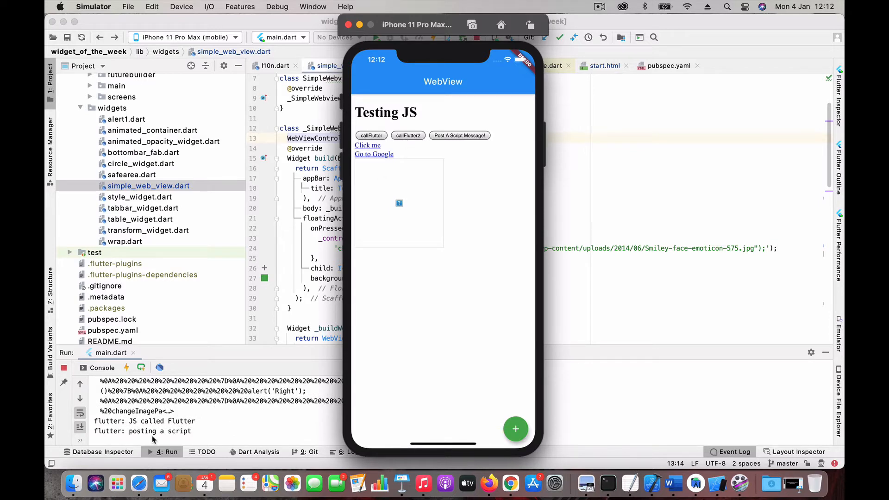
mouse_move(136, 437)
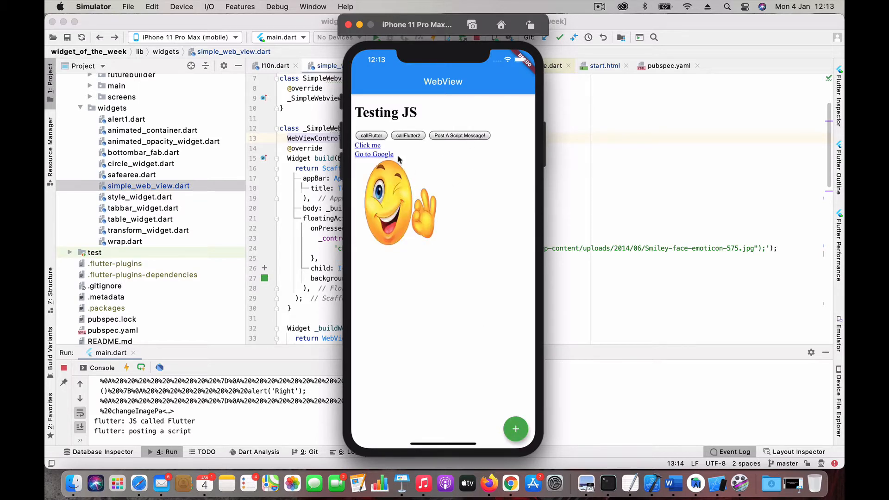
mouse_move(386, 186)
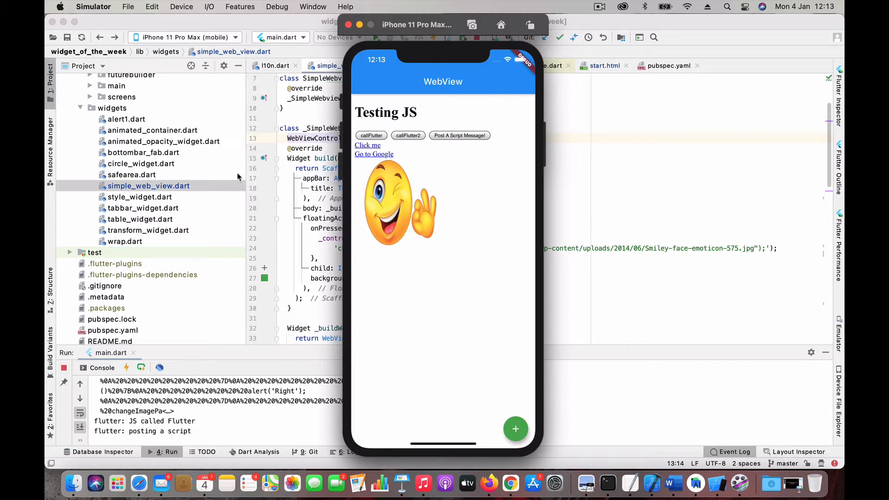
Scroll pubspec.yaml and select the webview_flutter dependency name
scroll("down", 3)
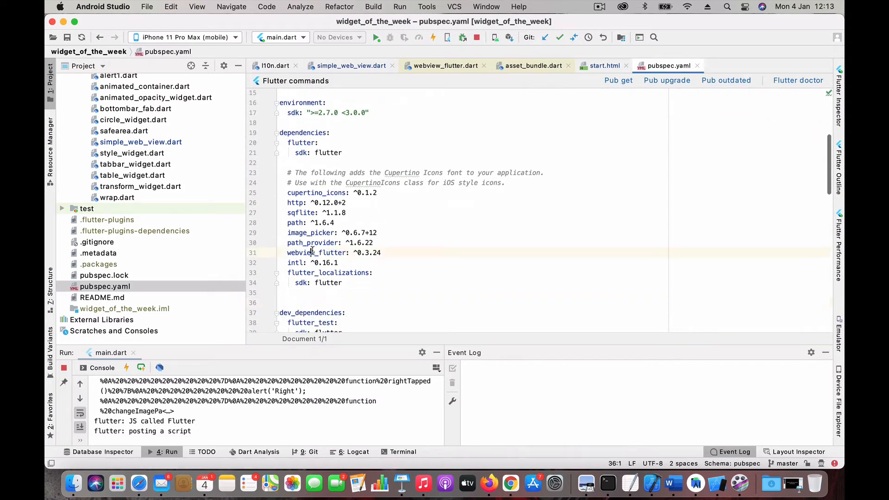
double_click(318, 253)
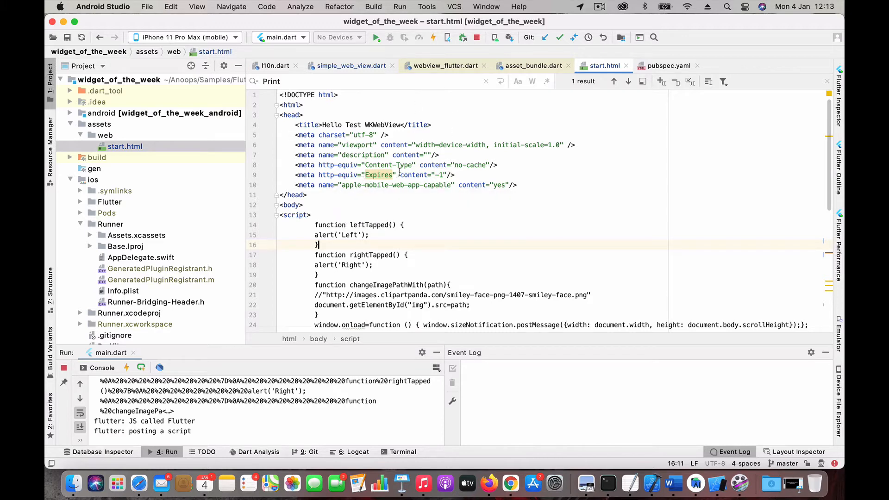
mouse_move(391, 195)
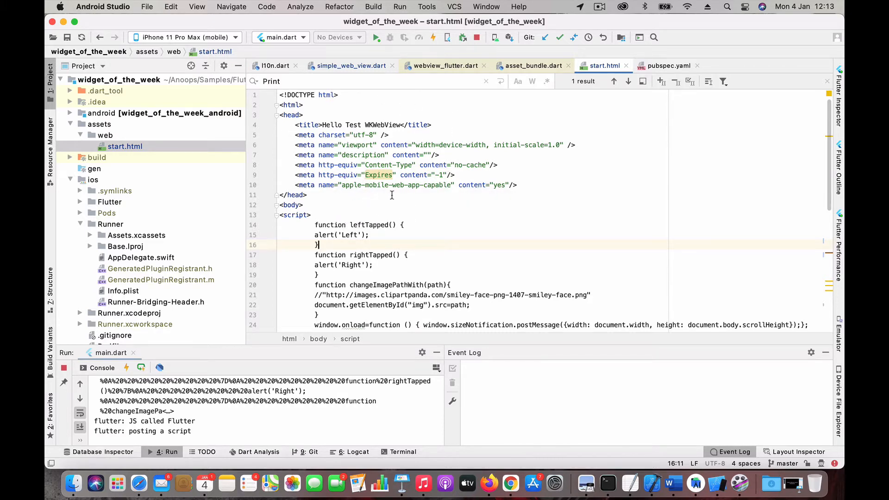
Scroll through start.html's script and buttons, selecting the callFlutter function
scroll("down", 3)
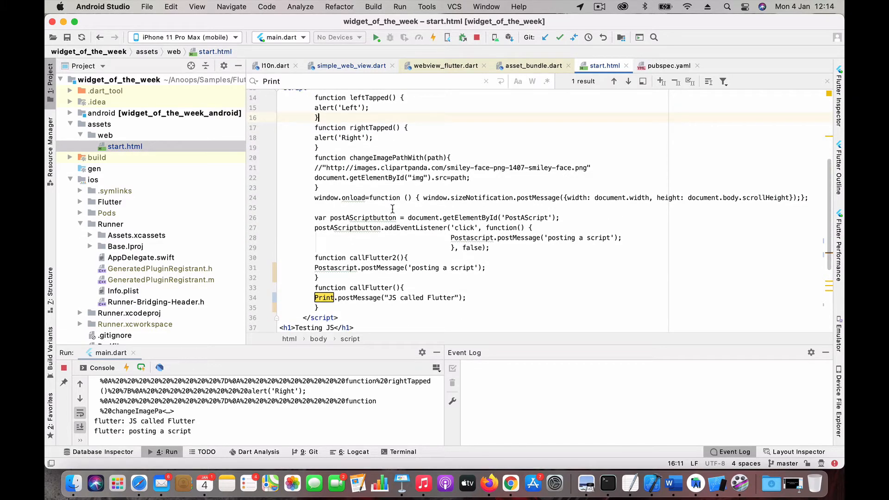
mouse_move(333, 189)
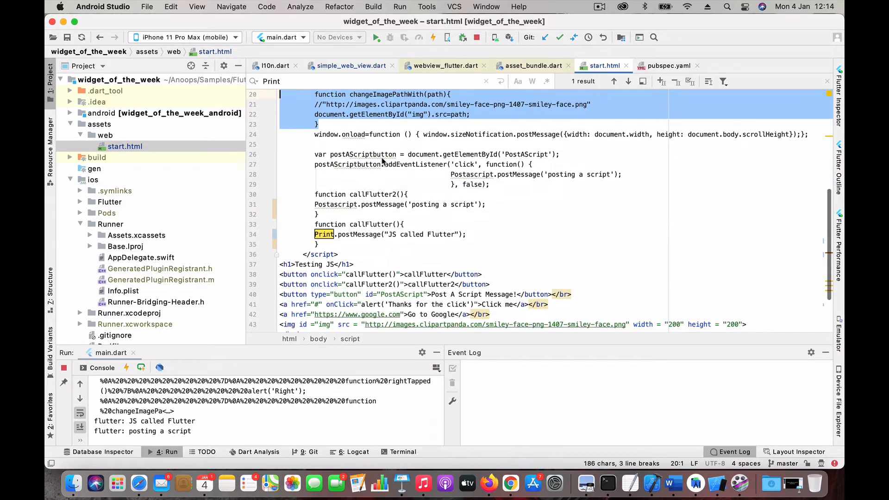
left_click(318, 214)
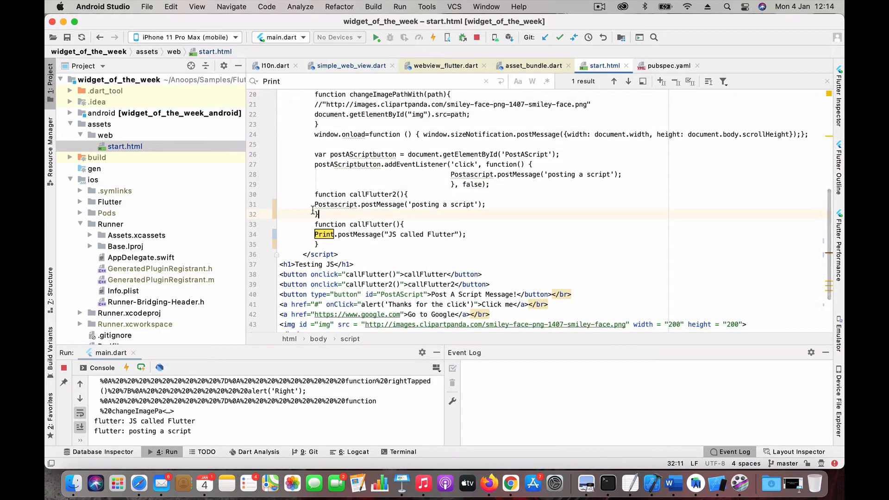
left_click_drag(317, 214, 315, 194)
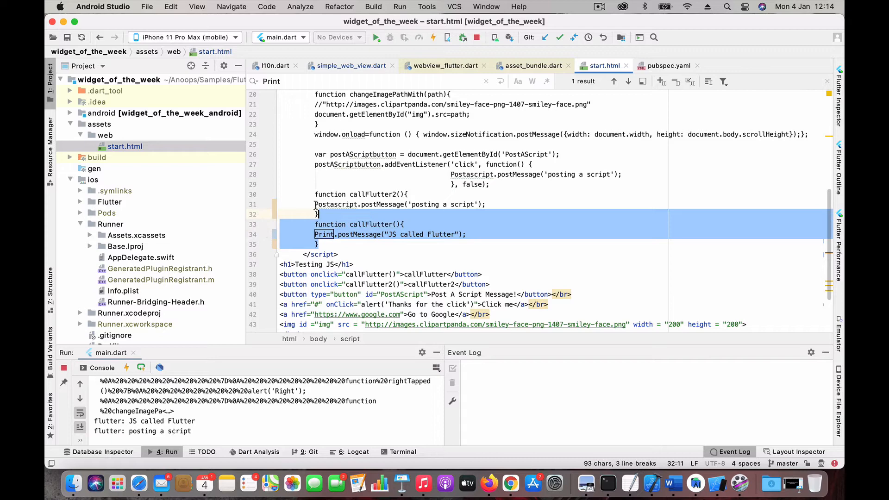
scroll("down", 3)
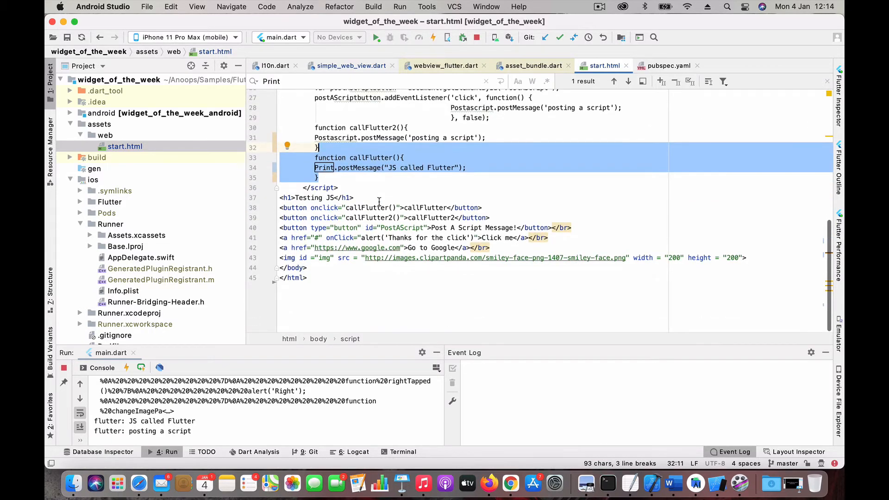
mouse_move(308, 230)
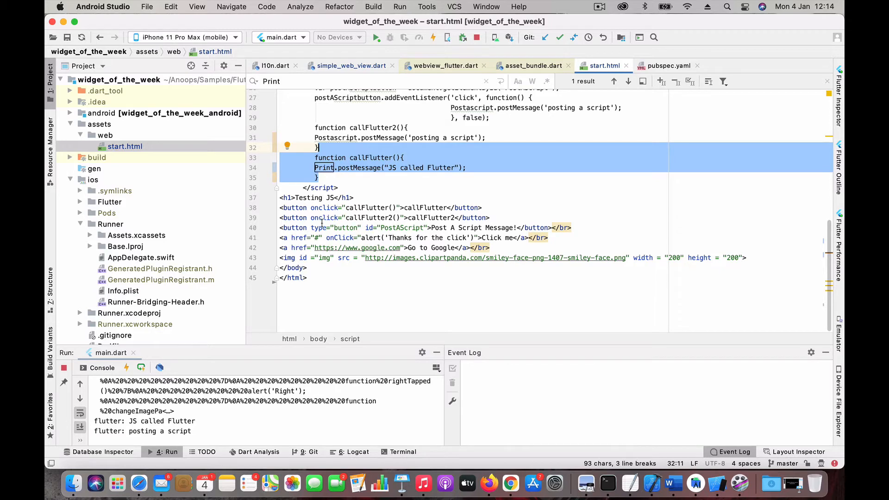
mouse_move(380, 268)
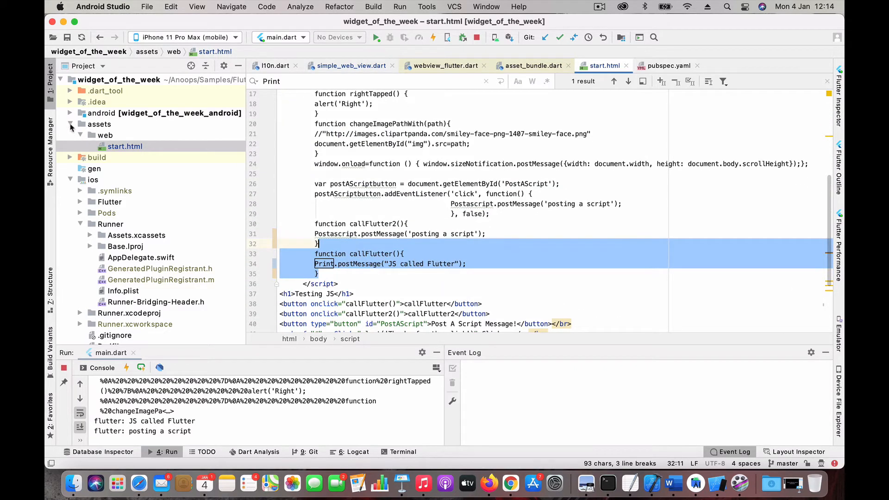
scroll("down", 3)
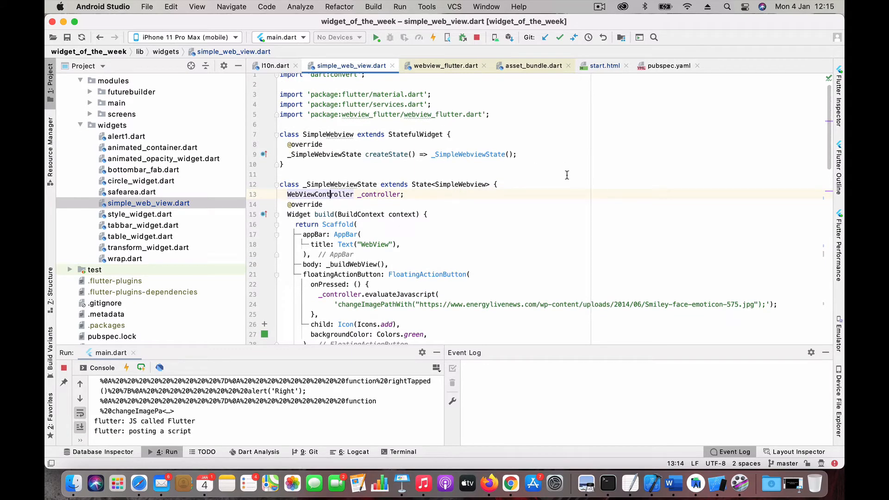
Select the WebView widget name and scroll down to _loadLocalHtmlFile loading assets/web/start.html
scroll("down", 3)
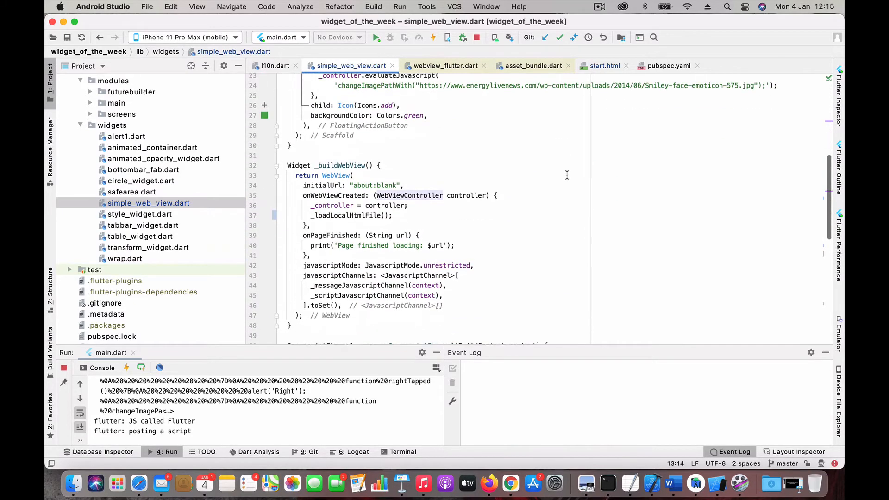
double_click(340, 129)
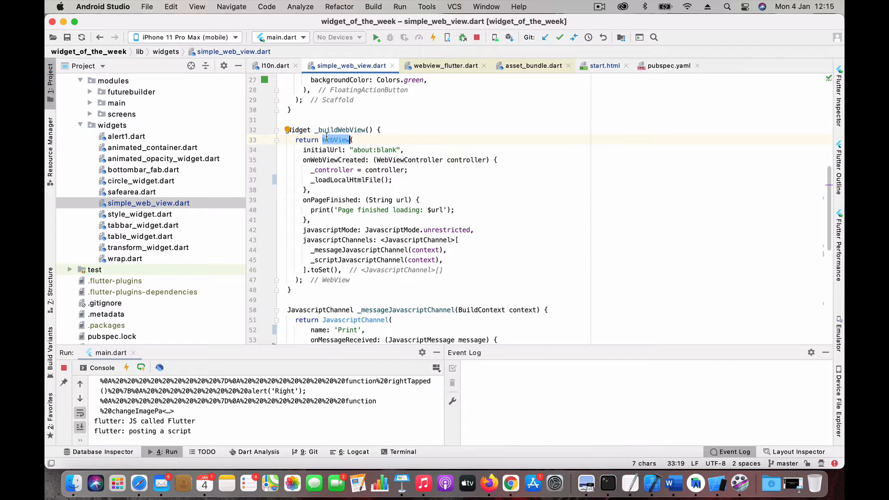
mouse_move(349, 194)
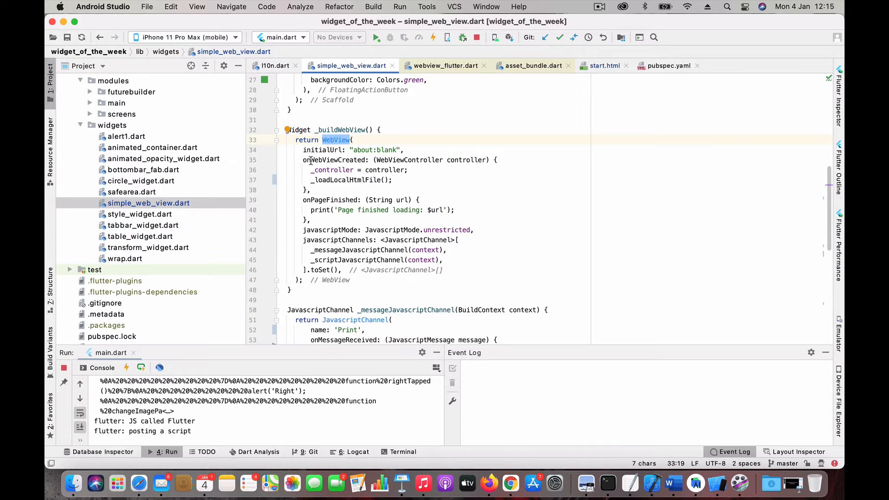
mouse_move(396, 160)
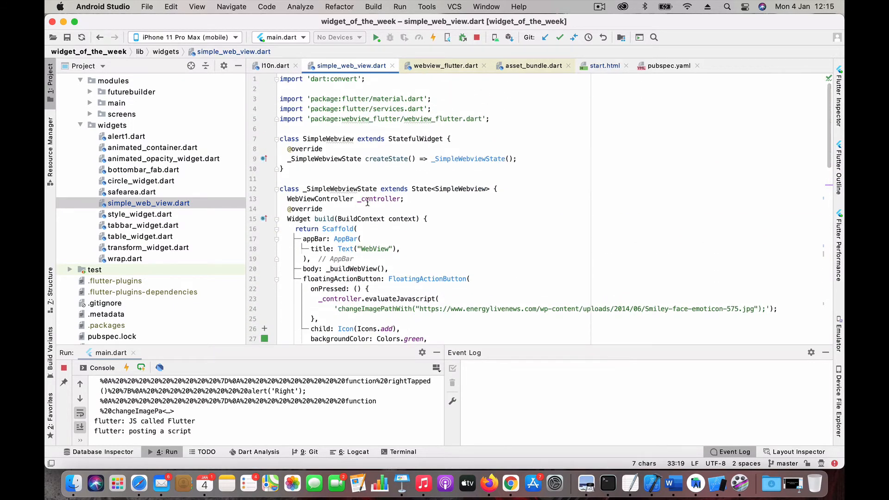
scroll("down", 3)
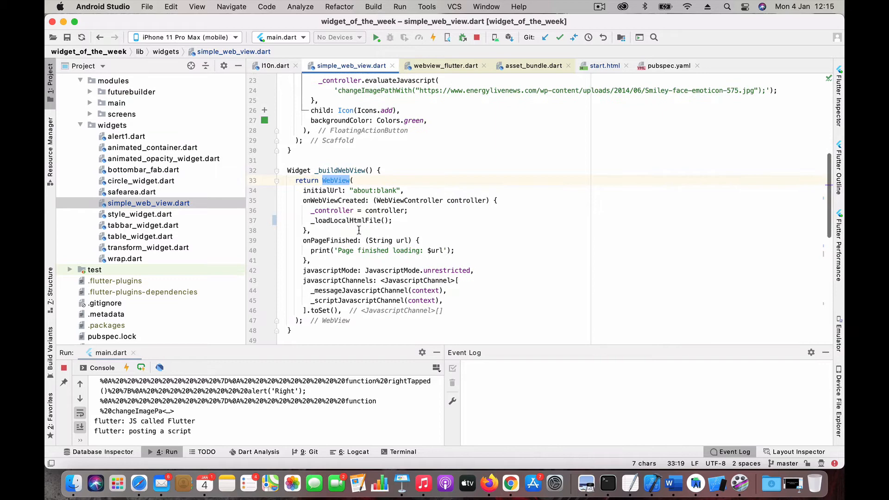
mouse_move(341, 220)
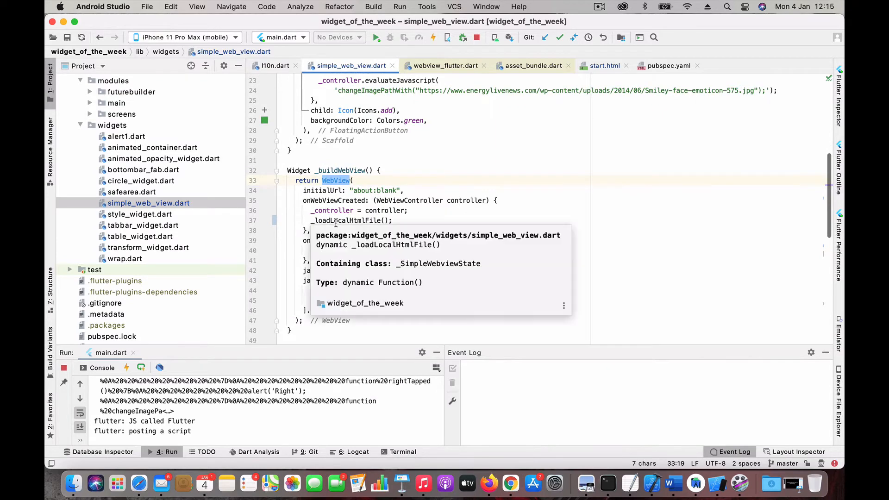
scroll("down", 3)
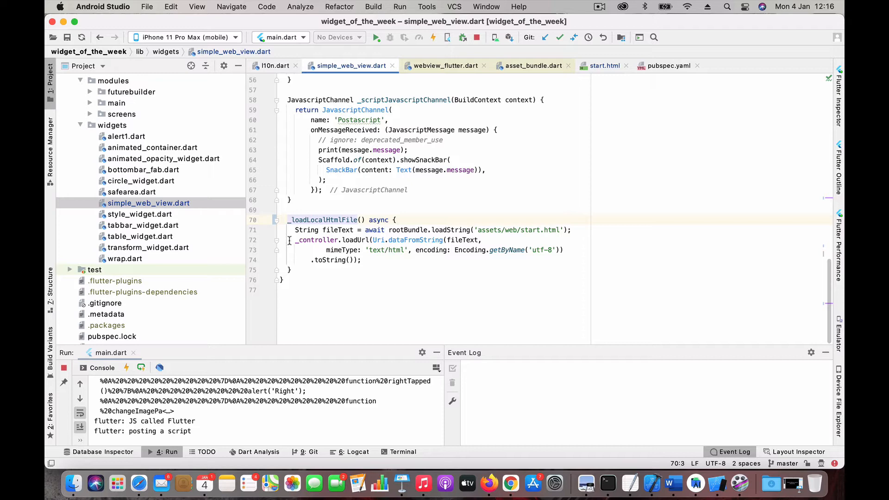
mouse_move(355, 240)
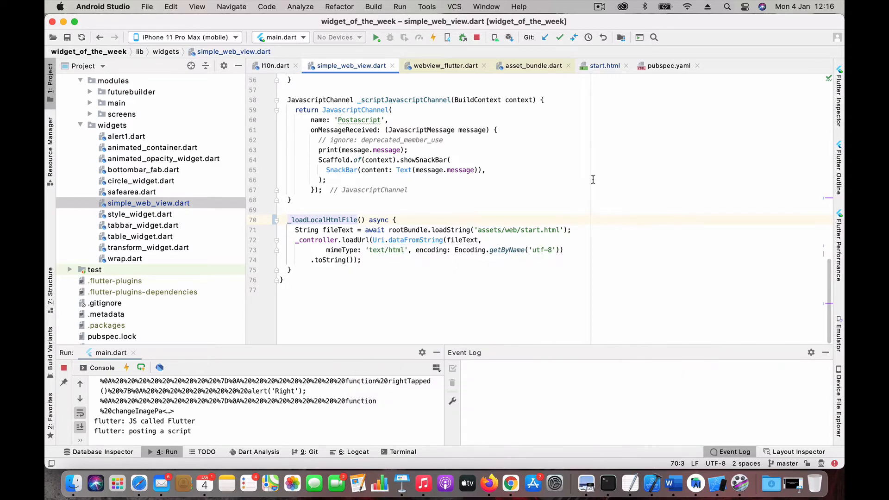
mouse_move(549, 213)
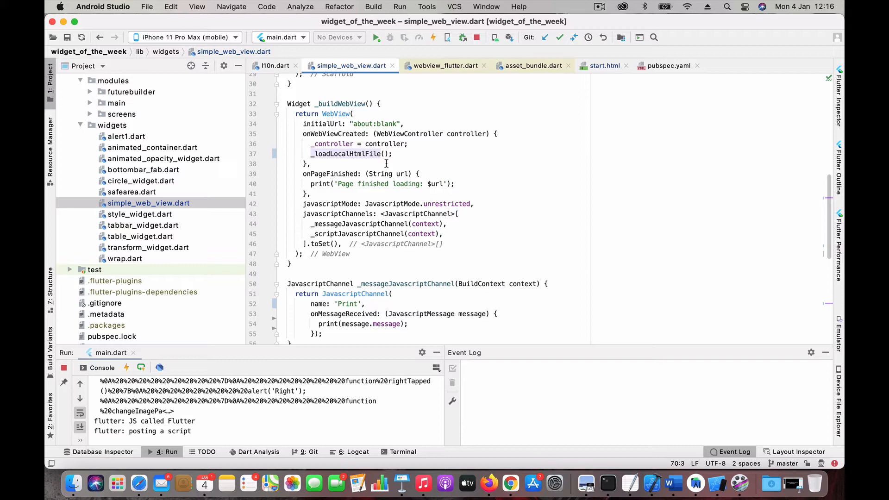
mouse_move(310, 193)
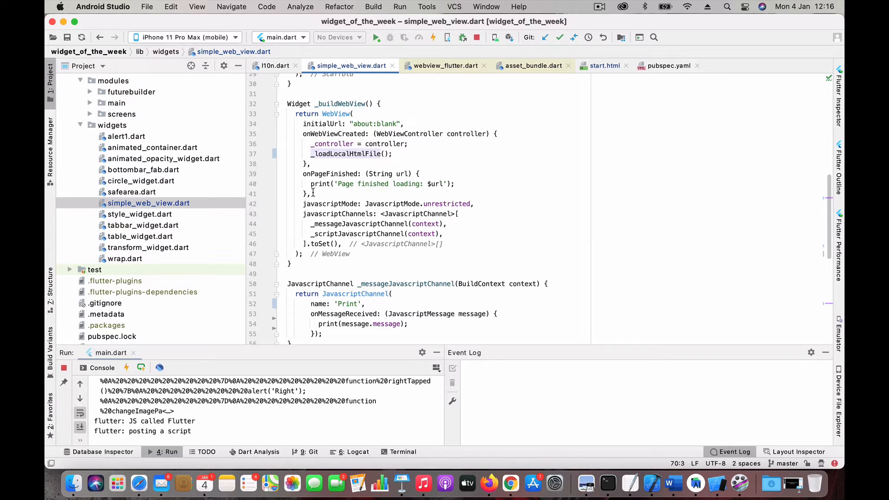
mouse_move(310, 194)
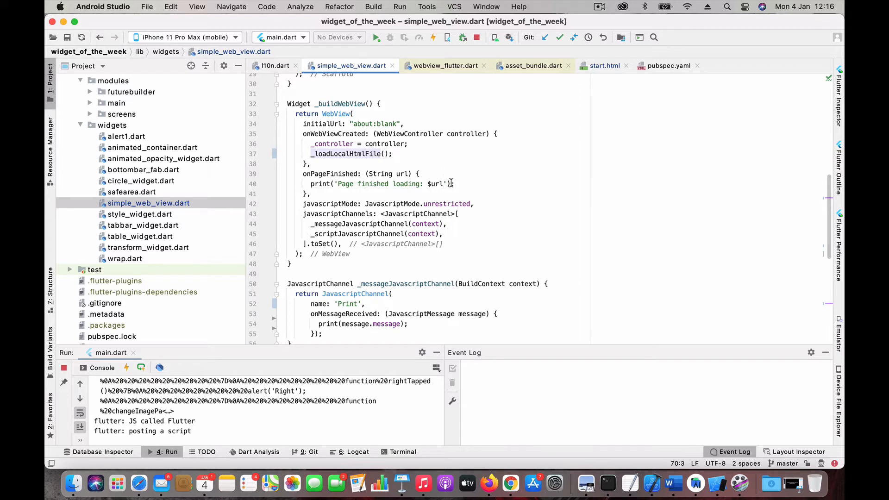
mouse_move(468, 193)
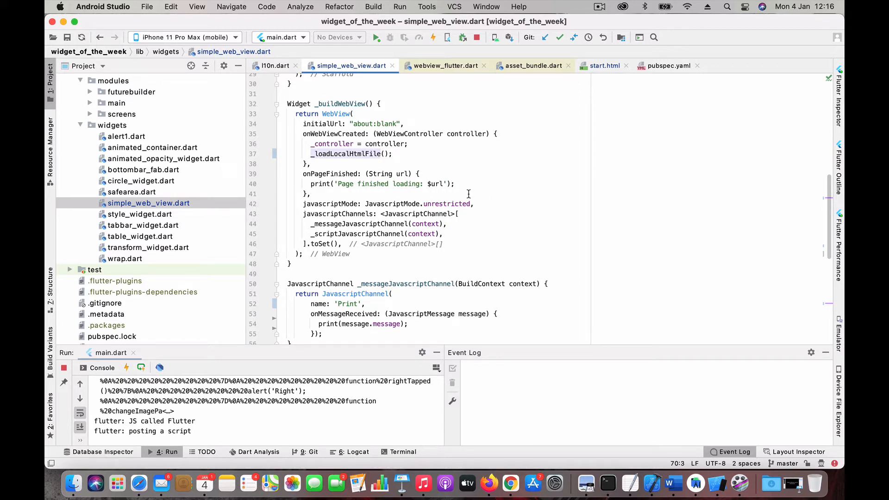
mouse_move(302, 204)
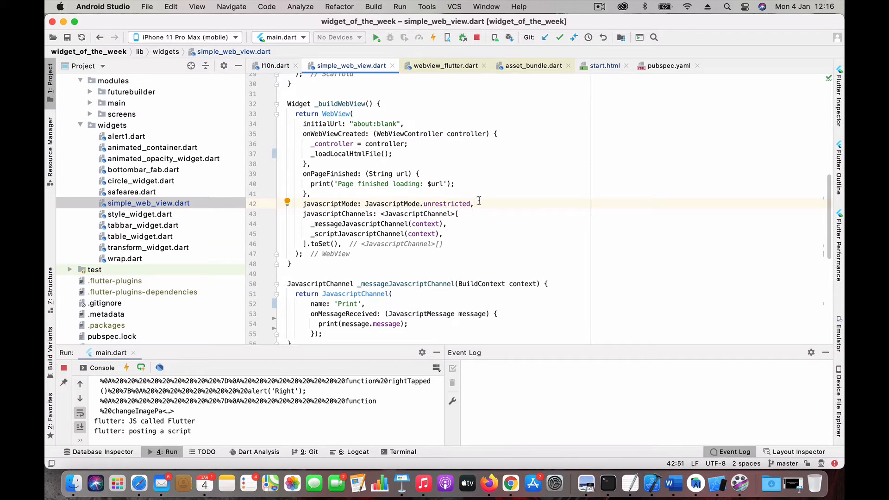
mouse_move(460, 216)
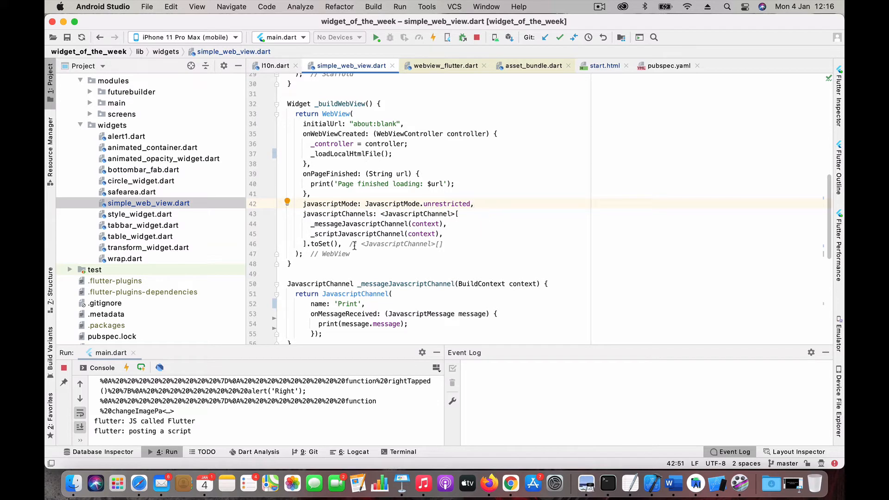
mouse_move(298, 215)
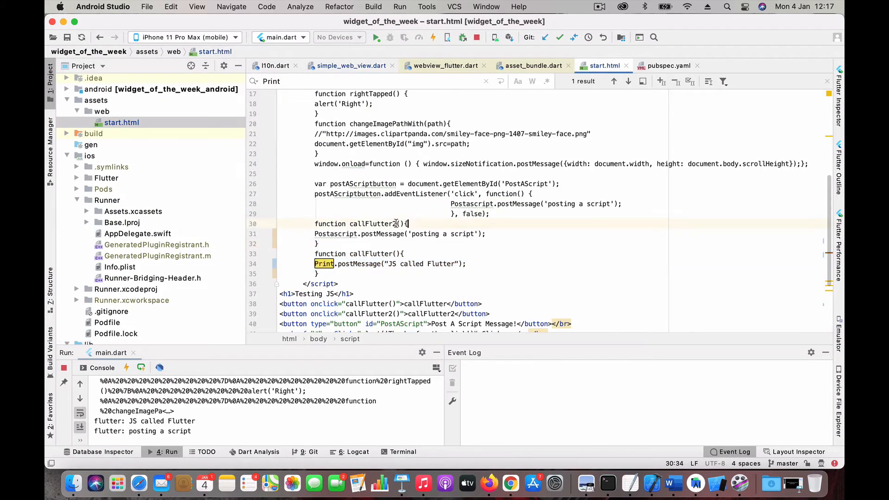
Examine the callFlutter2 function in the page script
left_click(367, 253)
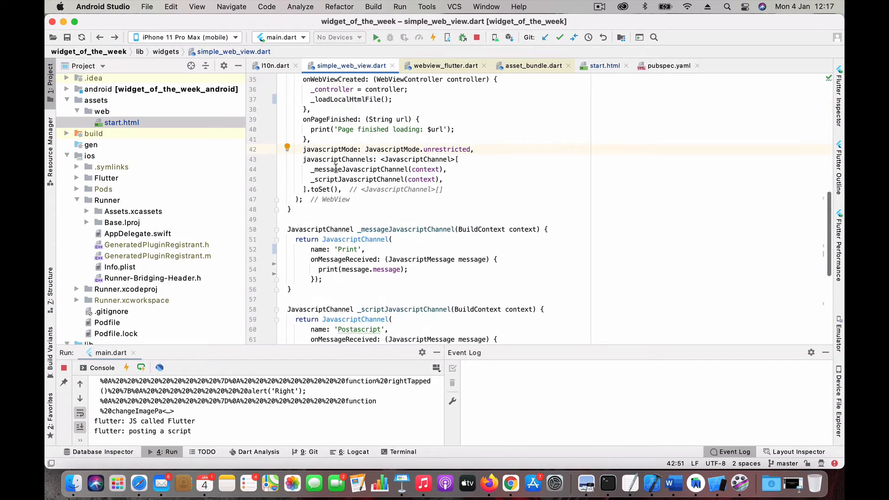
Select the _messageJavascriptChannel method name and its 'Print' channel name
double_click(360, 169)
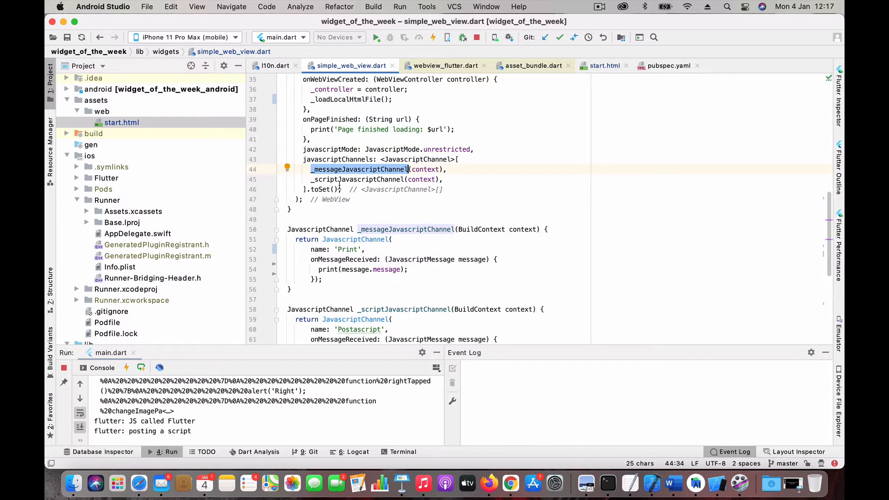
scroll("down", 3)
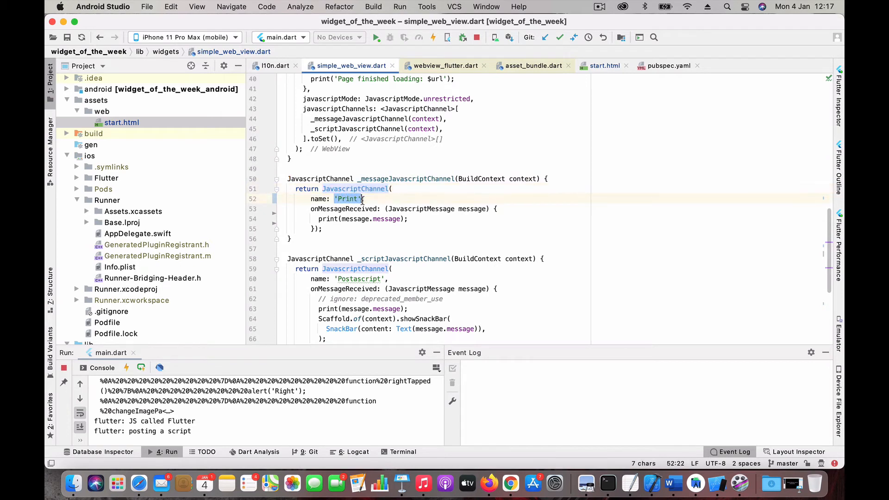
double_click(344, 208)
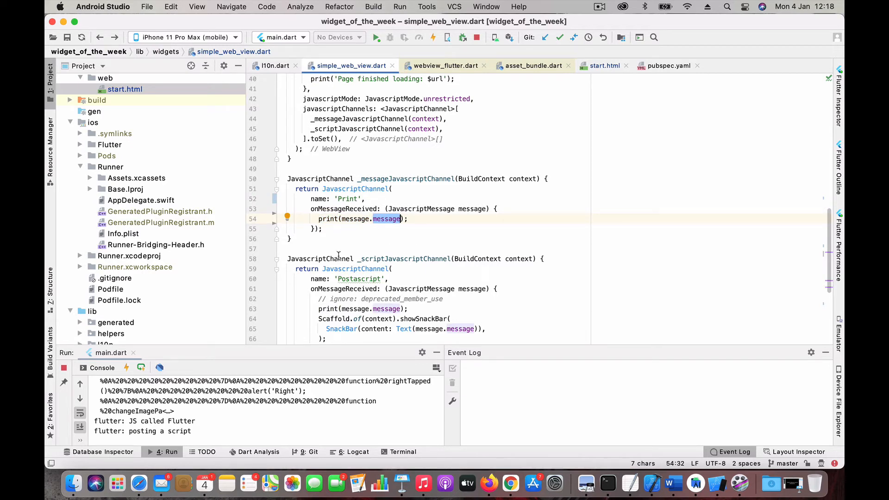
mouse_move(365, 220)
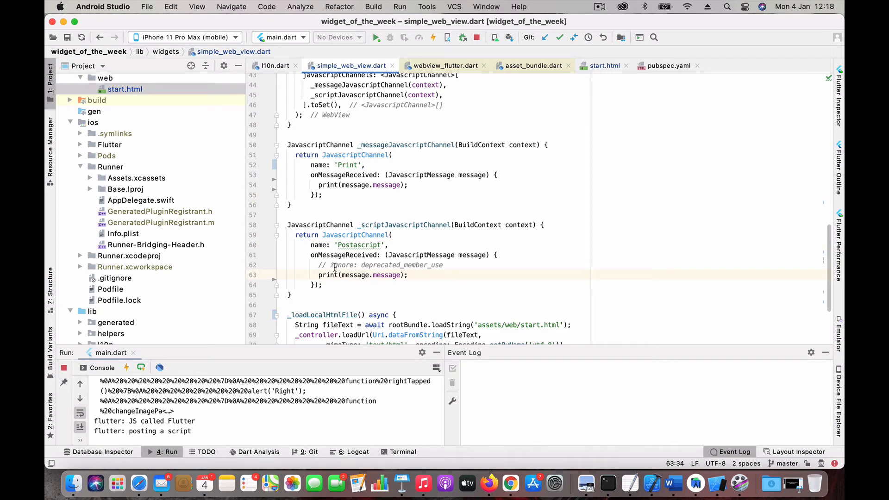
mouse_move(406, 265)
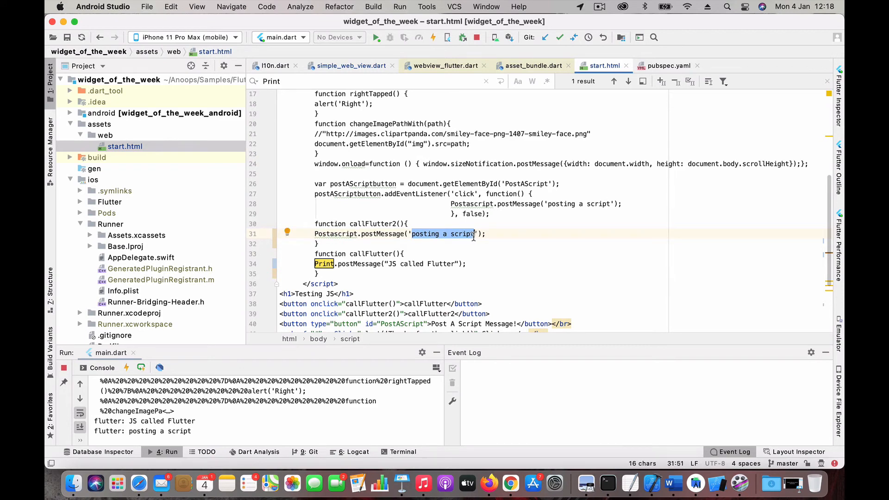
Mark the 'posting a script' message text
left_click(100, 38)
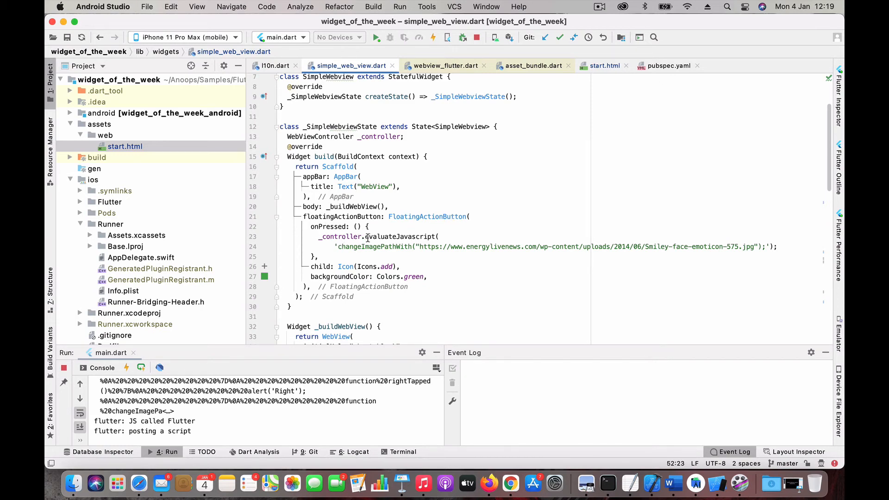
Compare evaluateJavascript's smiley-URL call with the changeImagePathWith definition in start.html
double_click(341, 237)
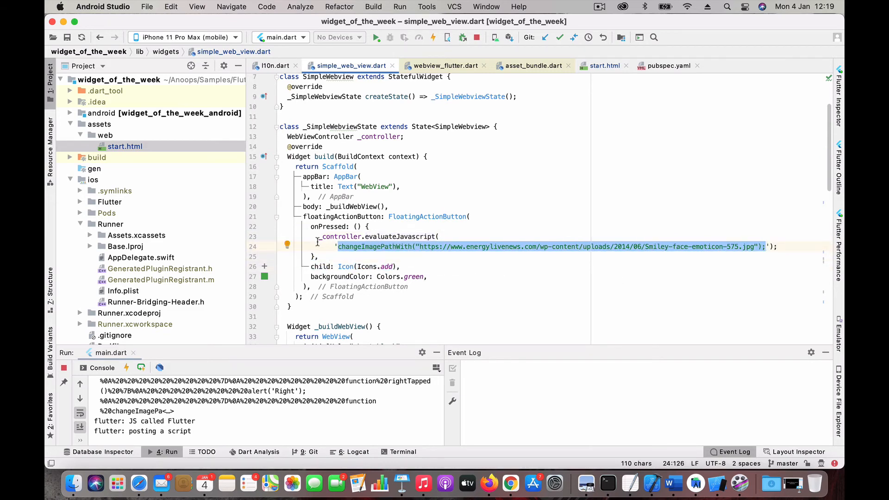
left_click(604, 65)
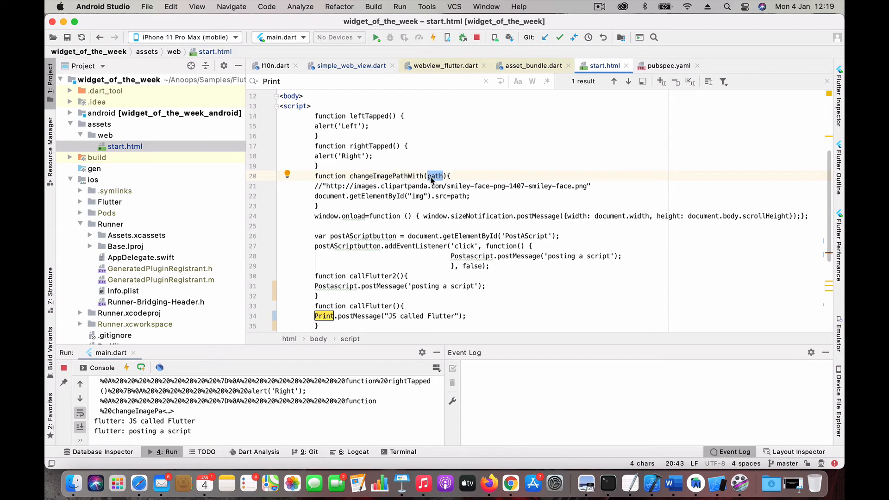
left_click(350, 65)
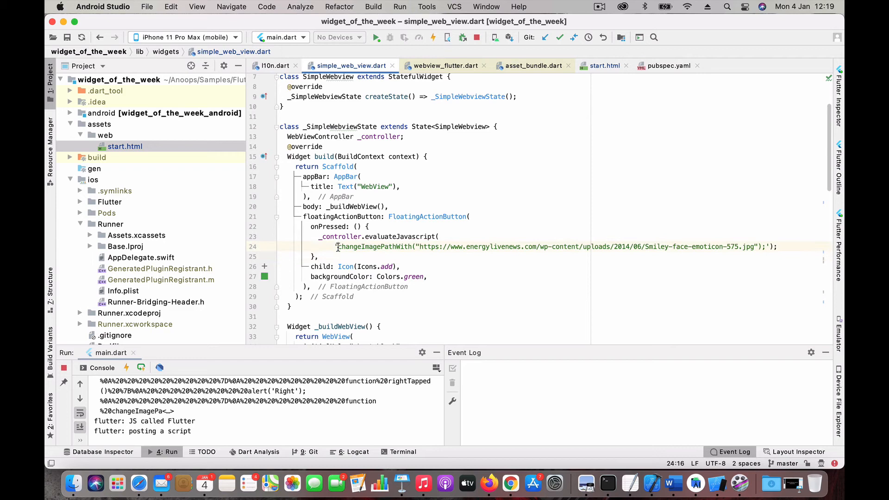
double_click(375, 246)
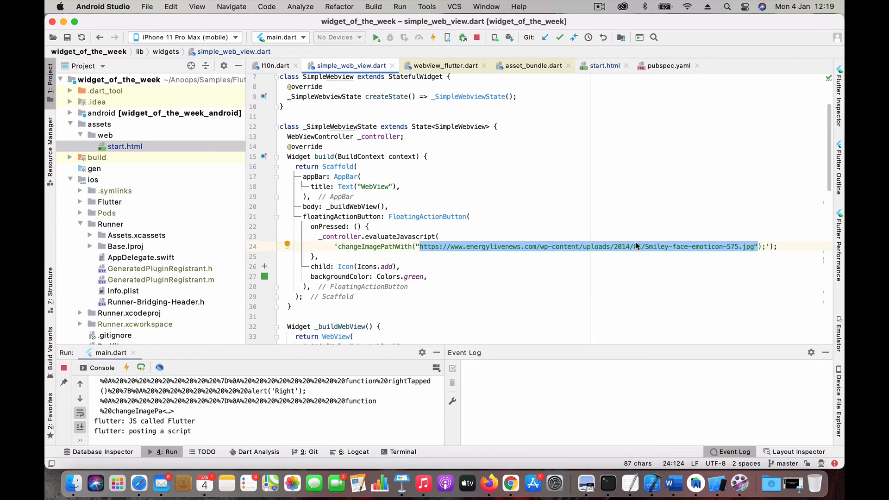
left_click(573, 167)
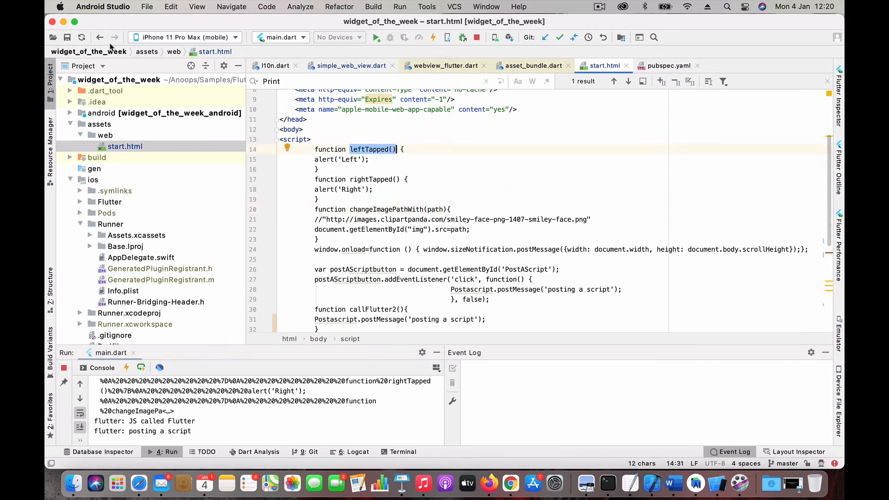
Swap the button's script to leftTapped(), then retype the changeImagePathWith smiley-URL call
left_click(350, 65)
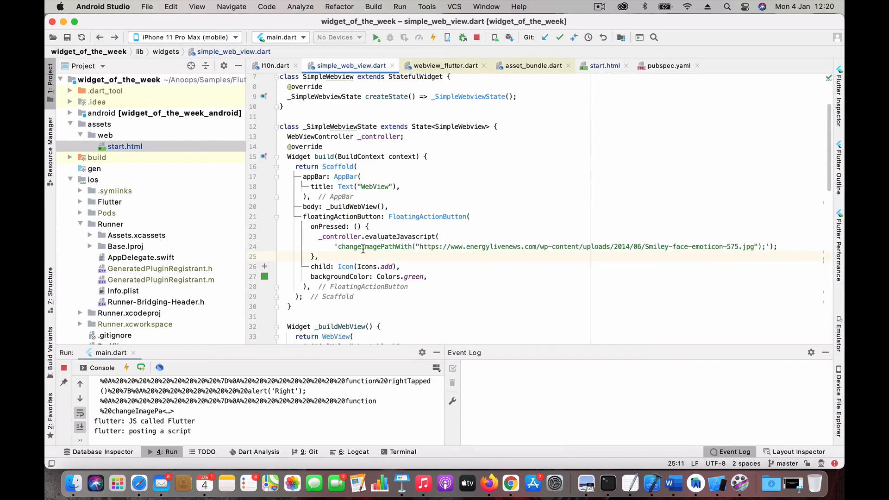
mouse_move(114, 37)
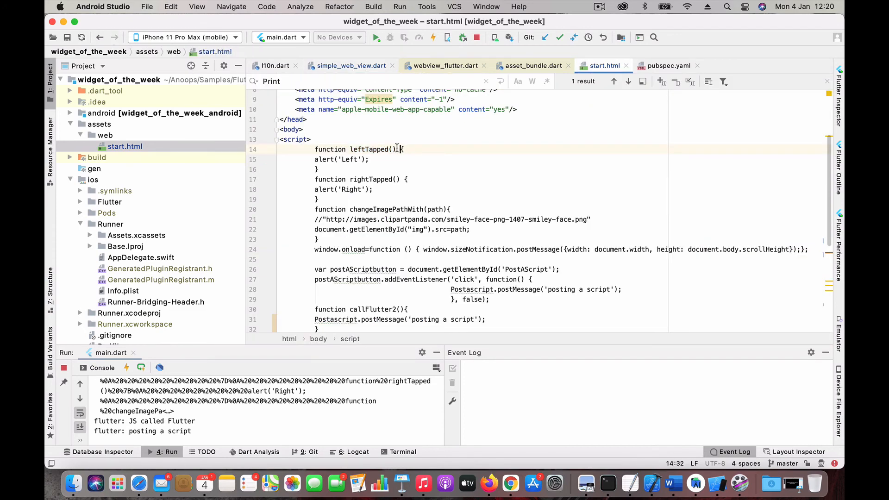
double_click(372, 149)
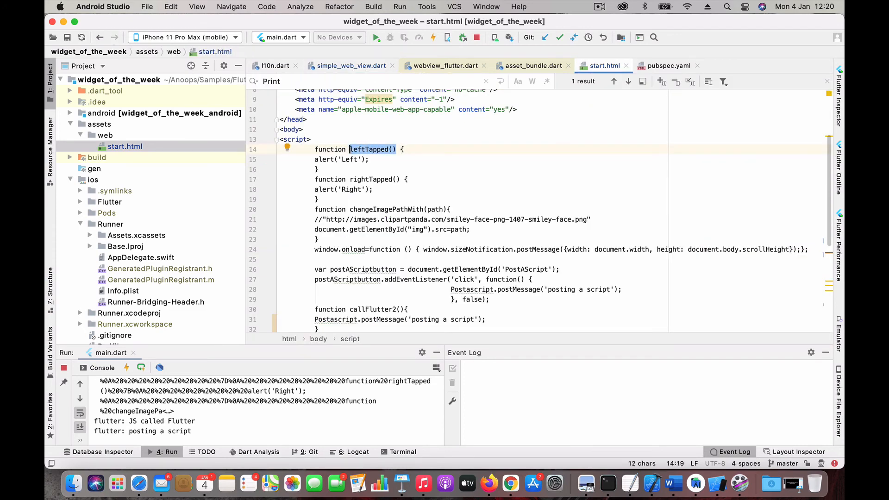
left_click(350, 65)
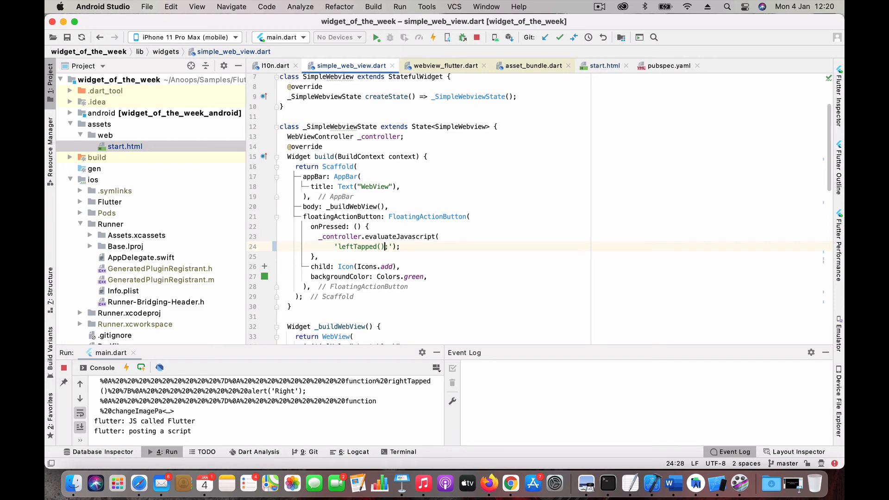
type("changeImagePathWith(\"https://www.energylivenews.com/wp-content/uploads/2014/06/Smiley-face-emoticon-575.jpg\")")
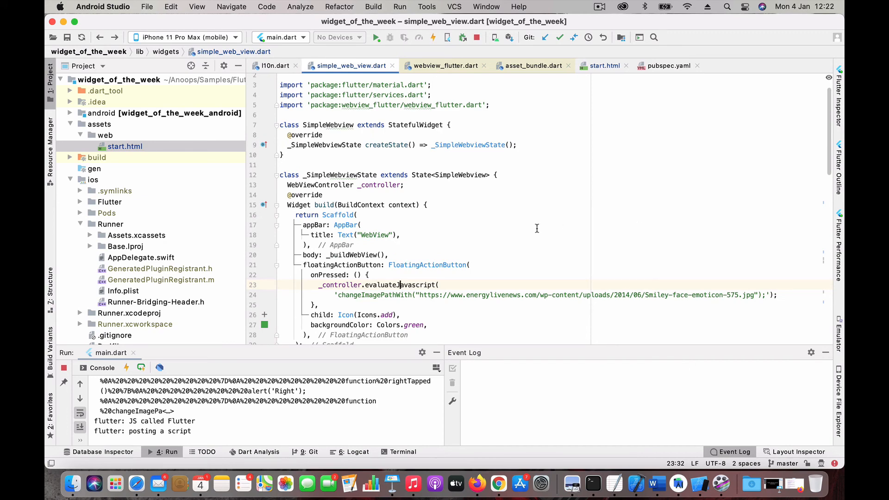
scroll("down", 3)
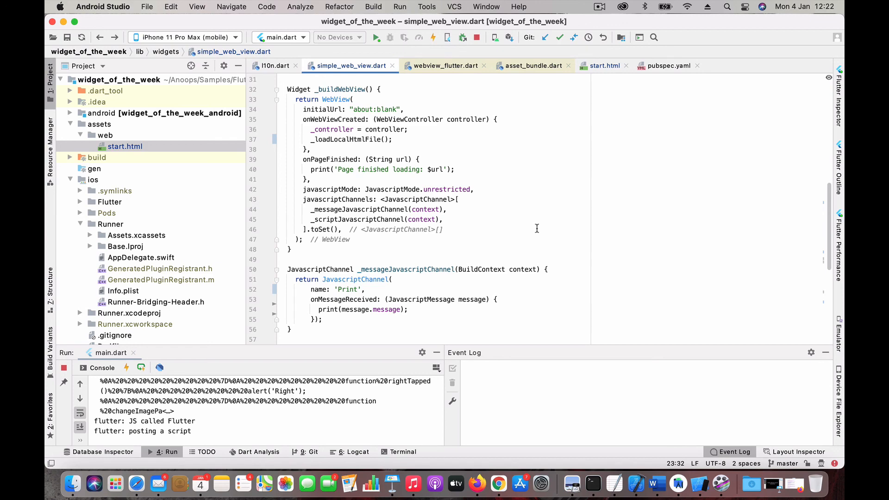
scroll("down", 3)
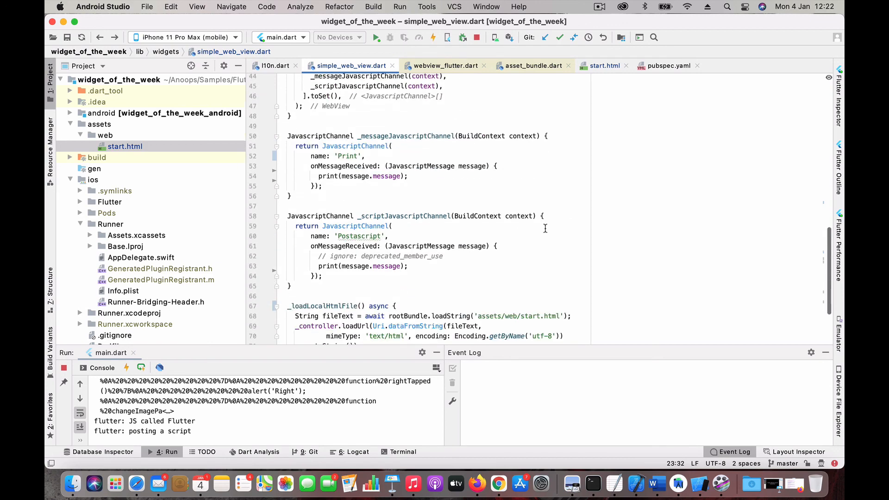